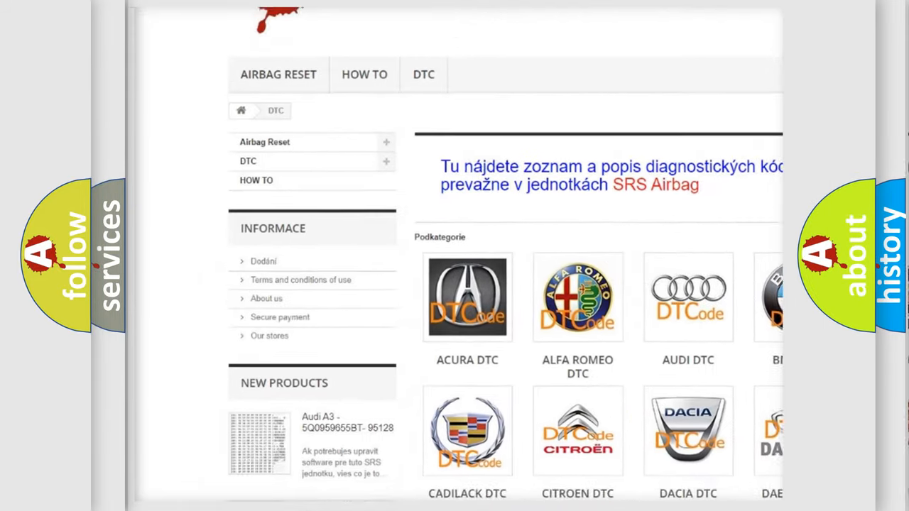
Step: Scroll down past the brand logos to reach the long list of B-series trouble codes
scroll("down", 3)
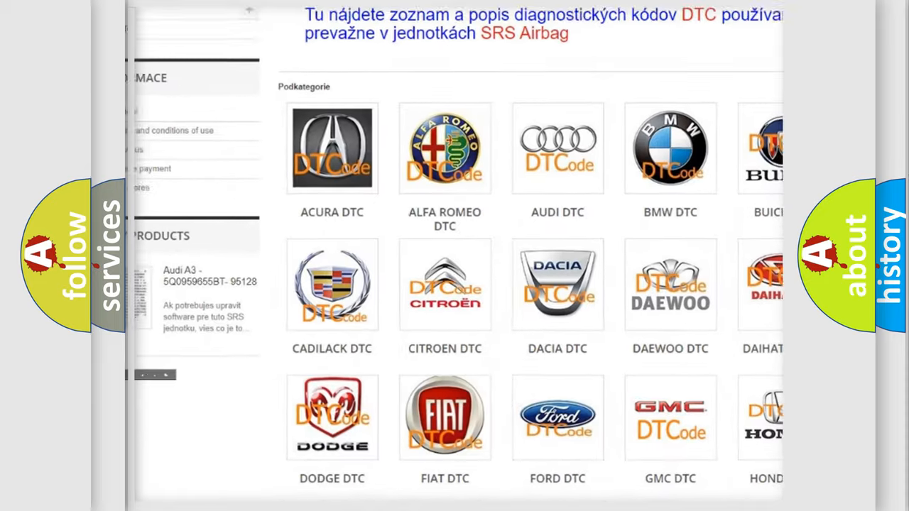
scroll("down", 3)
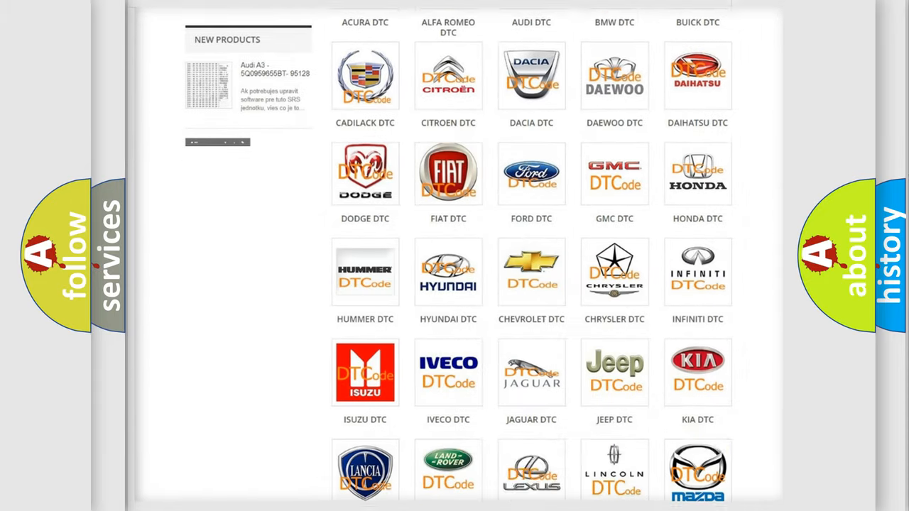
scroll("down", 3)
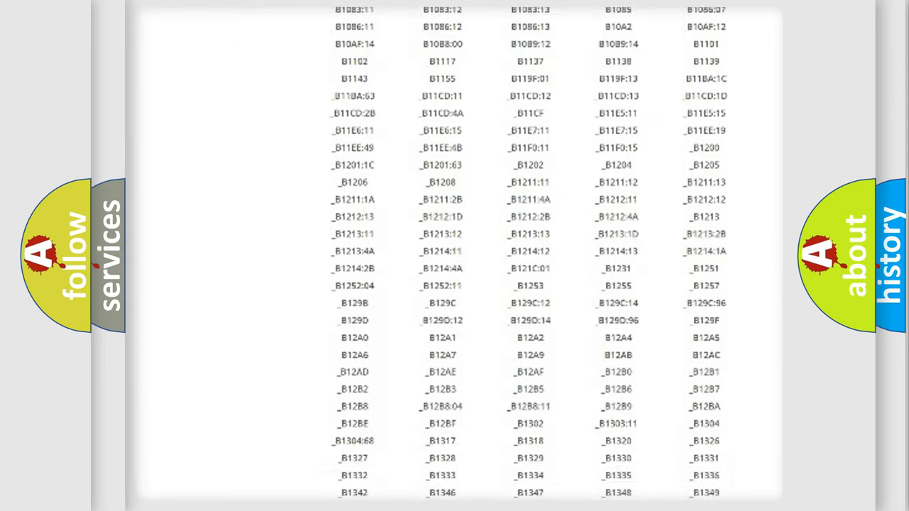
scroll("down", 3)
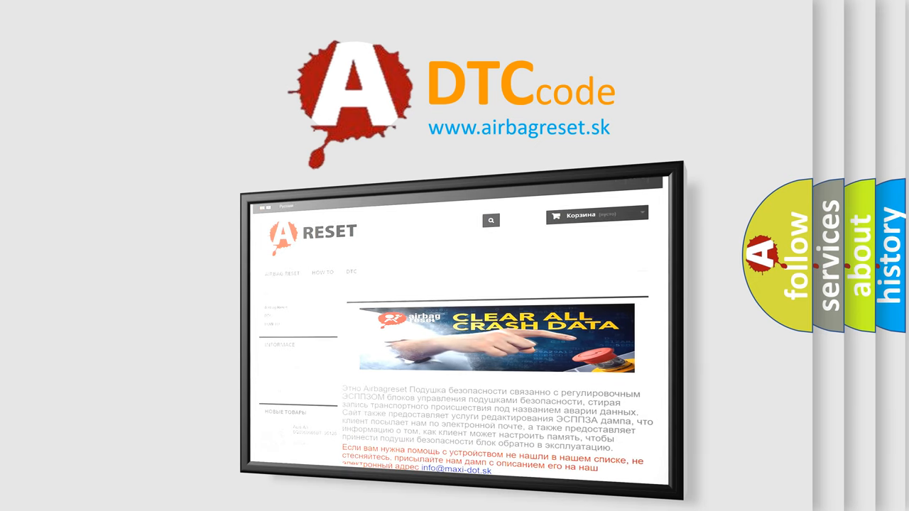
Step: Switch the Clear All Crash Data page language from Russian to Danish
left_click(284, 207)
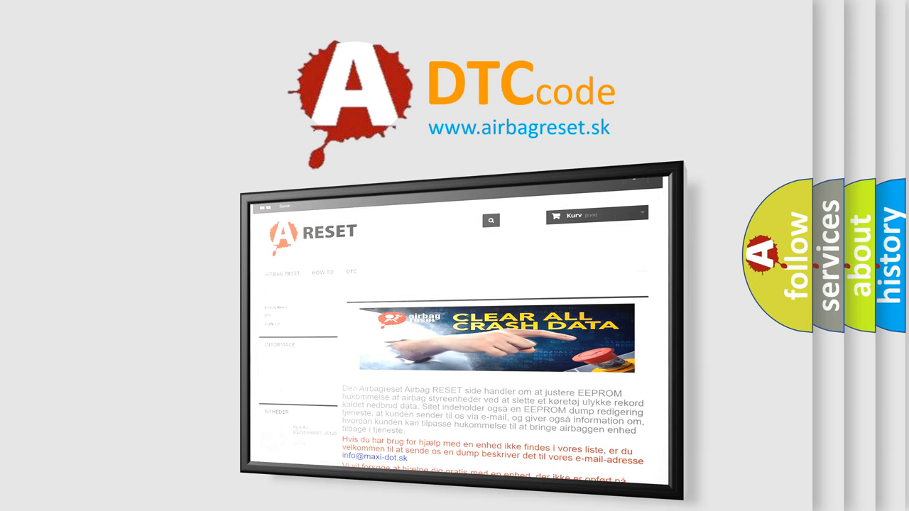